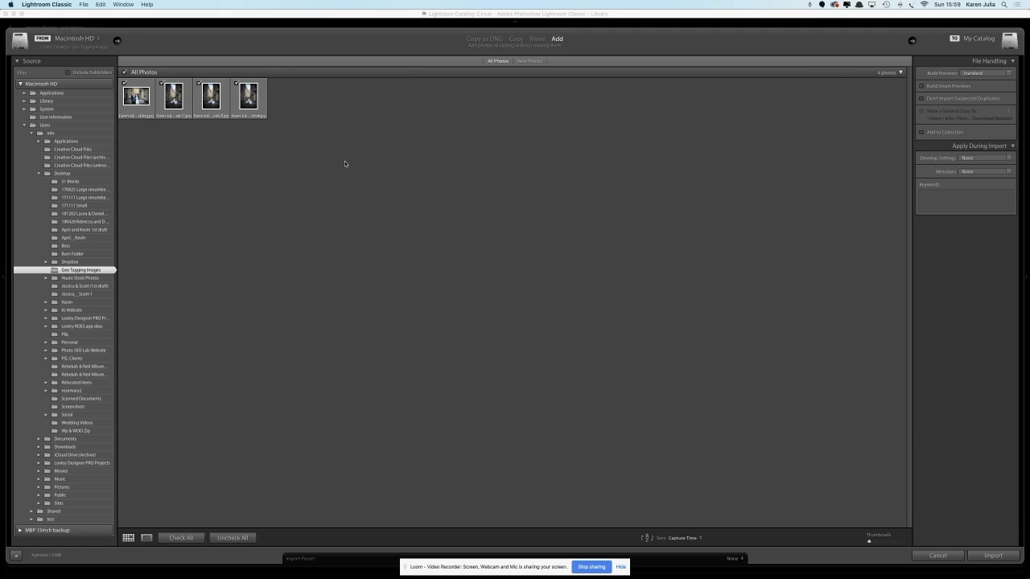
mouse_move(182, 317)
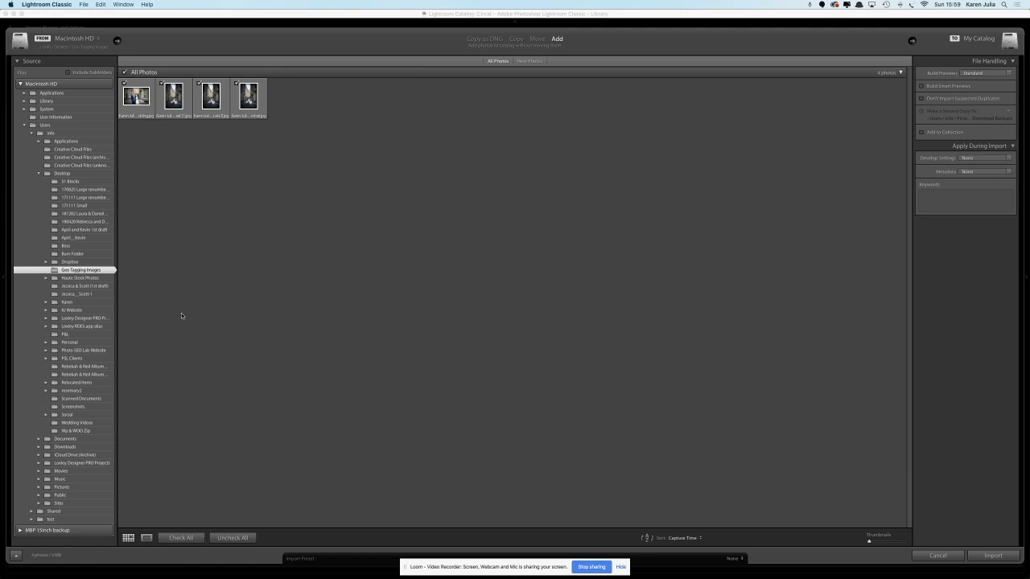
Show the Metadata preset list in the Import dialog's Apply During Import panel
left_click(964, 197)
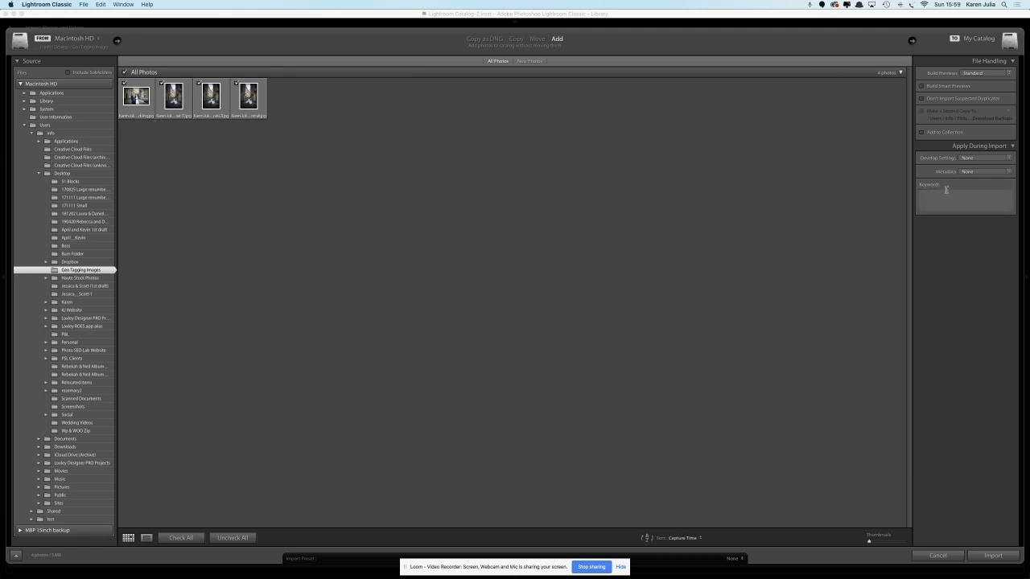
left_click(986, 158)
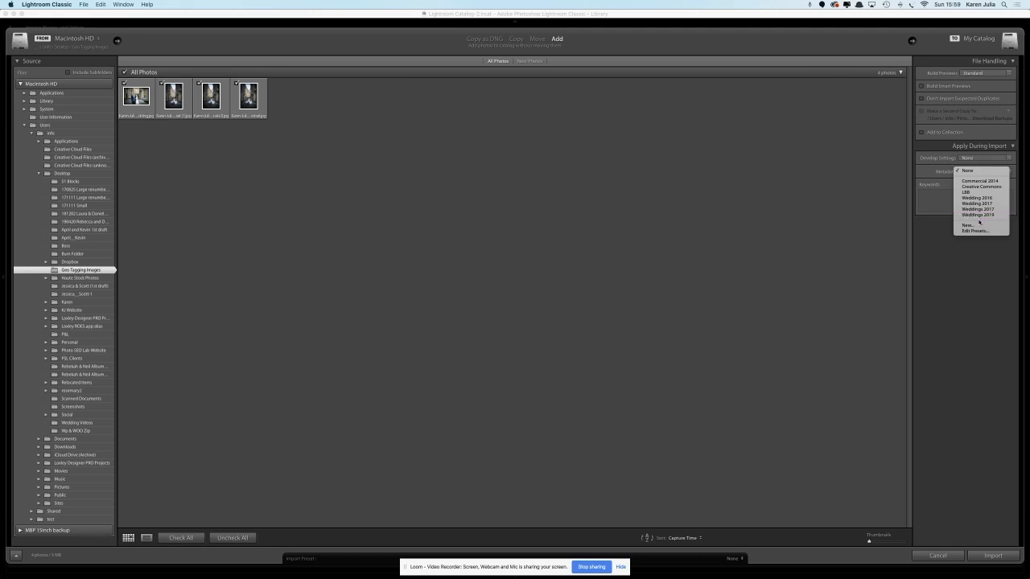
mouse_move(973, 232)
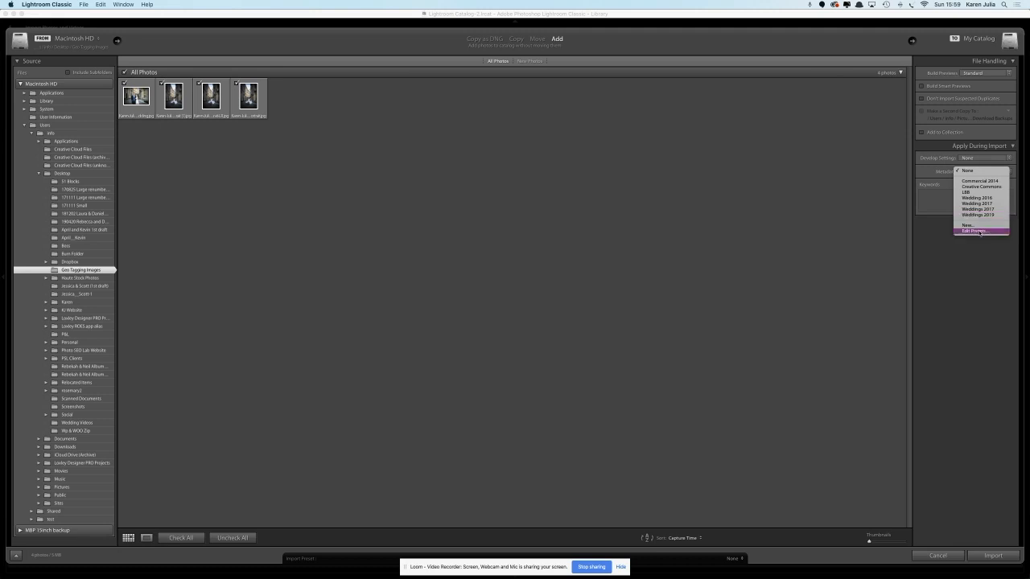
Load the Weddings 2019 preset in the Edit Metadata Presets dialog
left_click(974, 230)
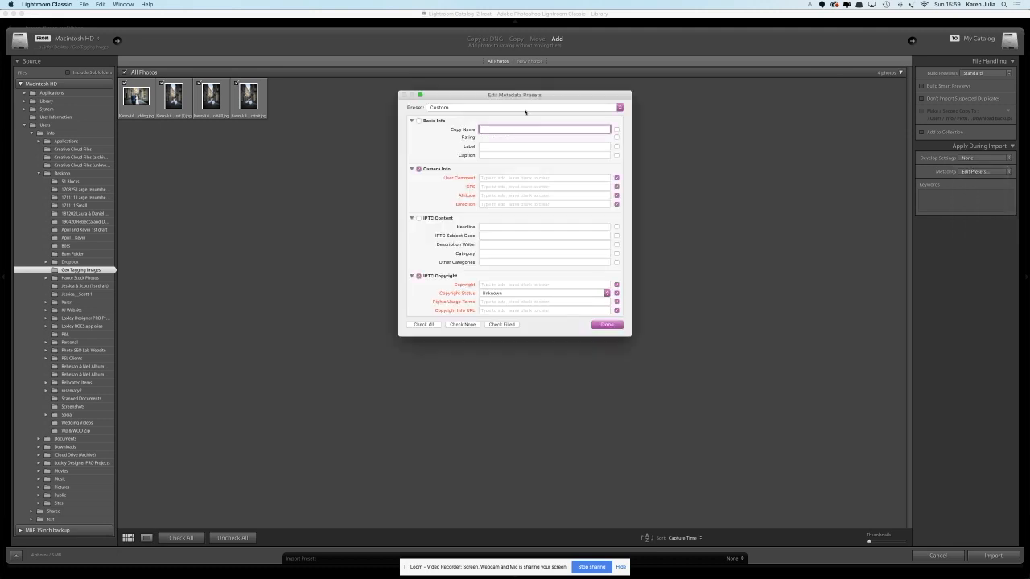
left_click(515, 107)
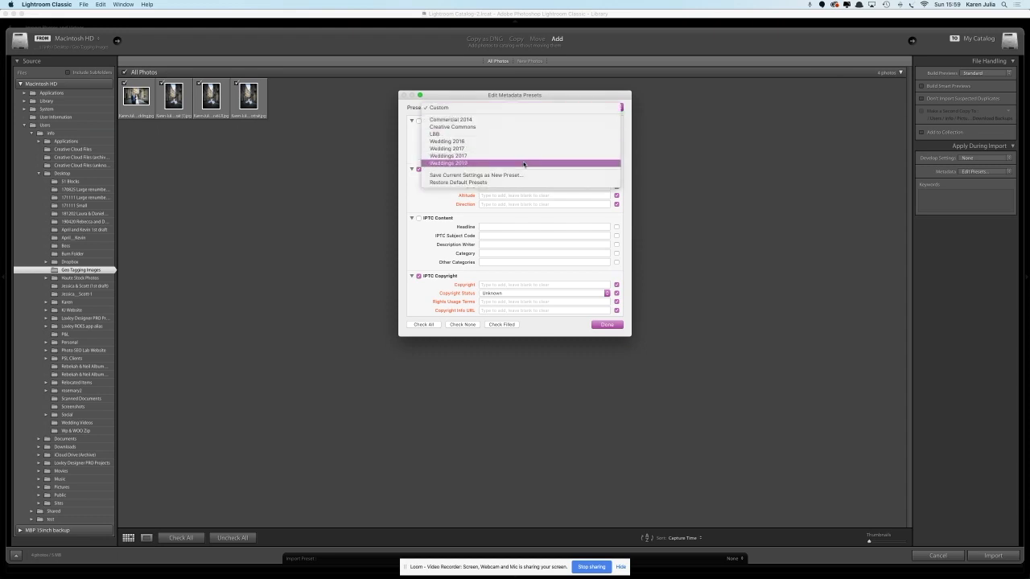
left_click(448, 163)
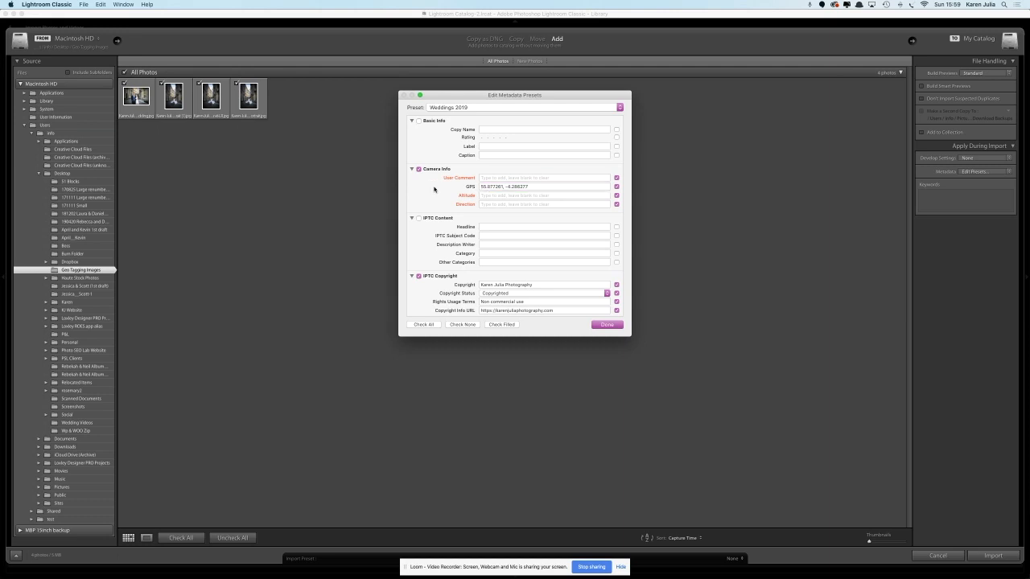
Scroll the preset editor down to the IPTC Creator details of Weddings 2019
scroll("down", 3)
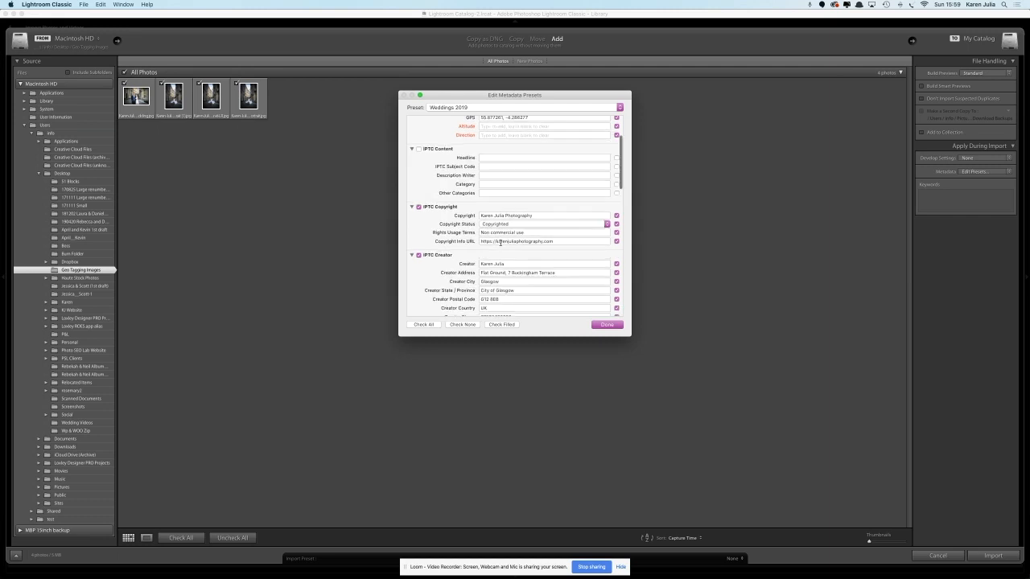
scroll("down", 3)
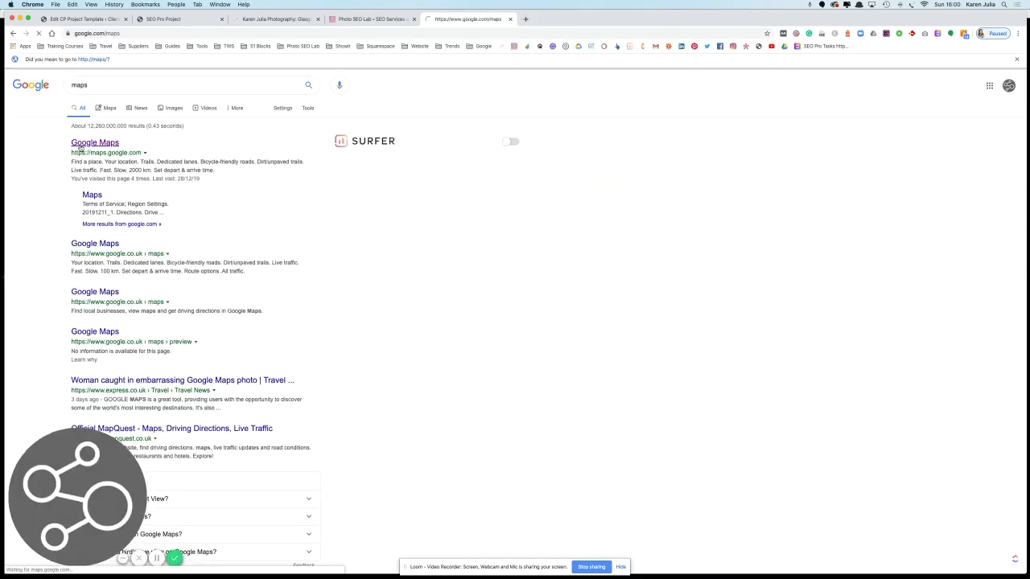
Go to Google Maps from the results and ready the place search box over Glasgow
left_click(94, 143)
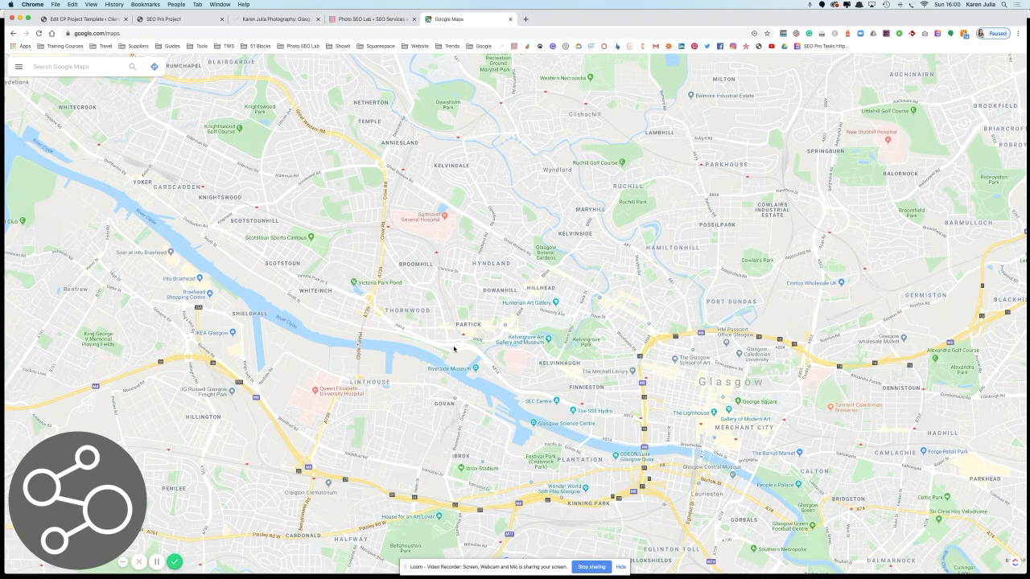
left_click(80, 66)
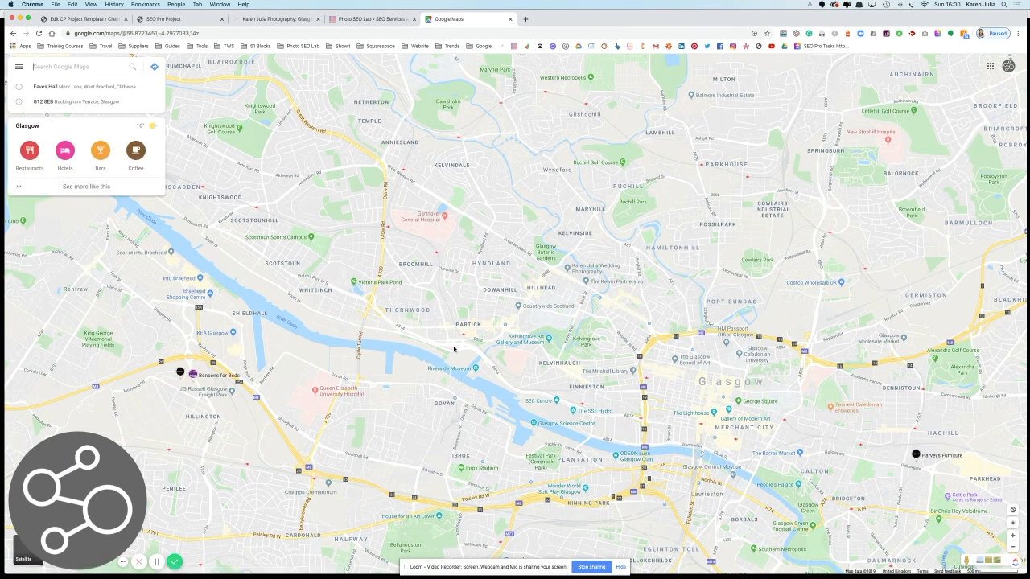
mouse_move(431, 318)
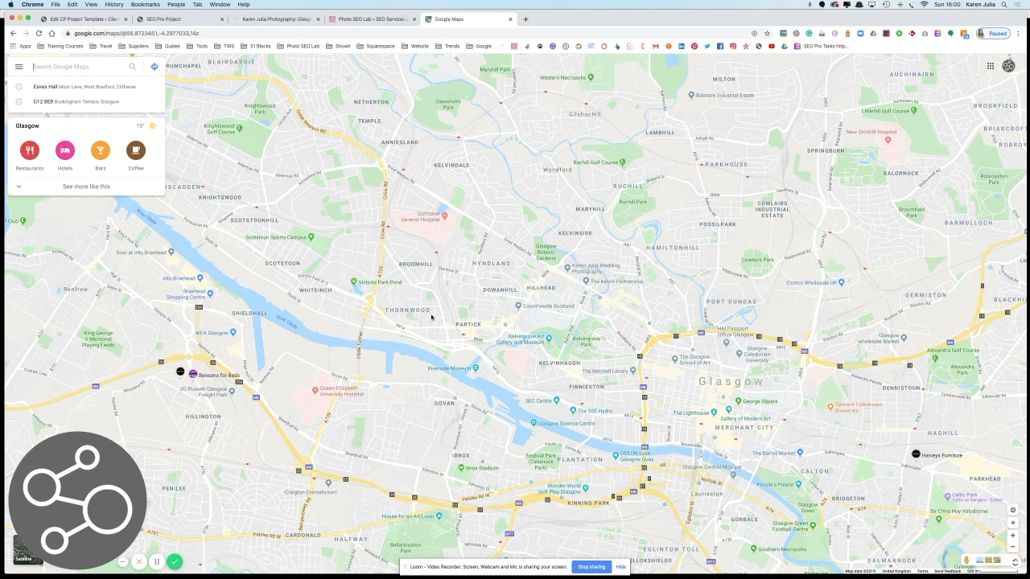
mouse_move(717, 317)
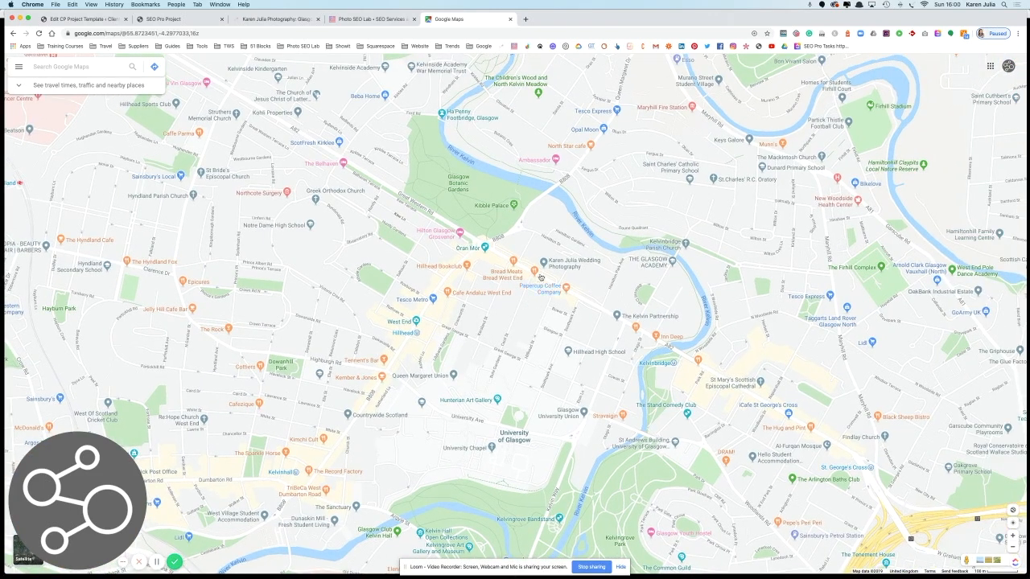
Show the Karen Julia Wedding Photography place details at street level on Buckingham Terrace
left_click(541, 266)
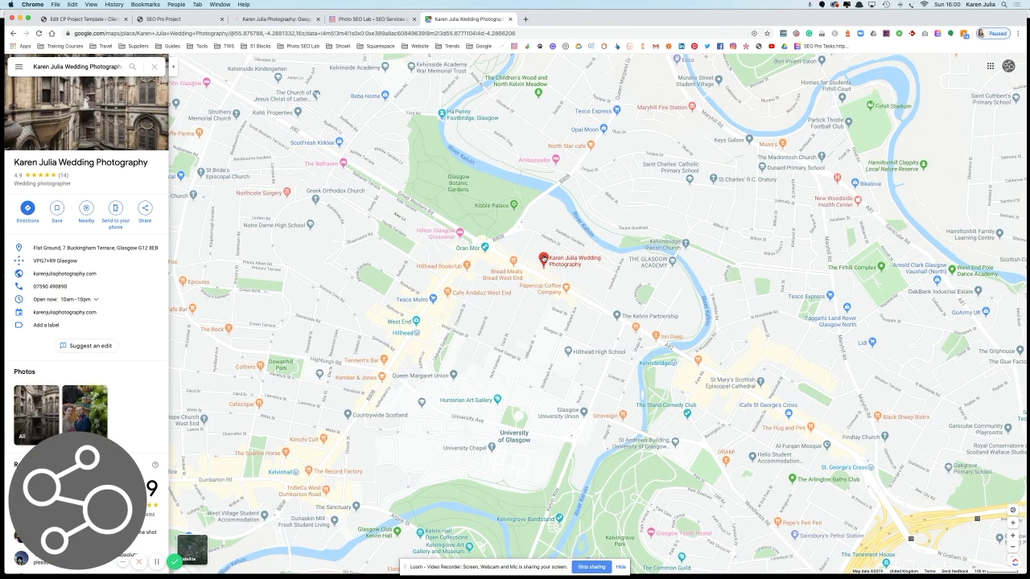
right_click(544, 260)
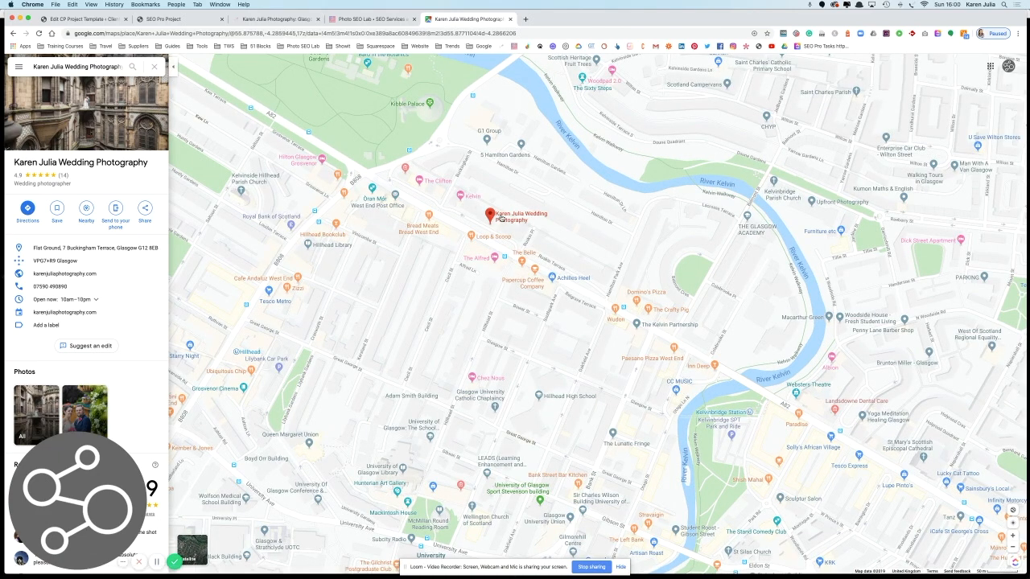
right_click(490, 215)
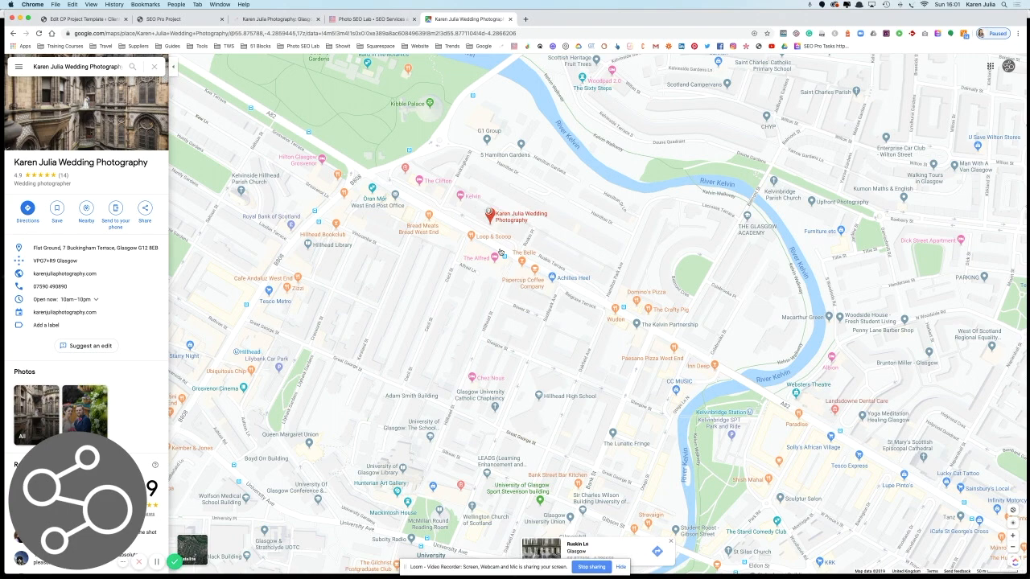
mouse_move(500, 252)
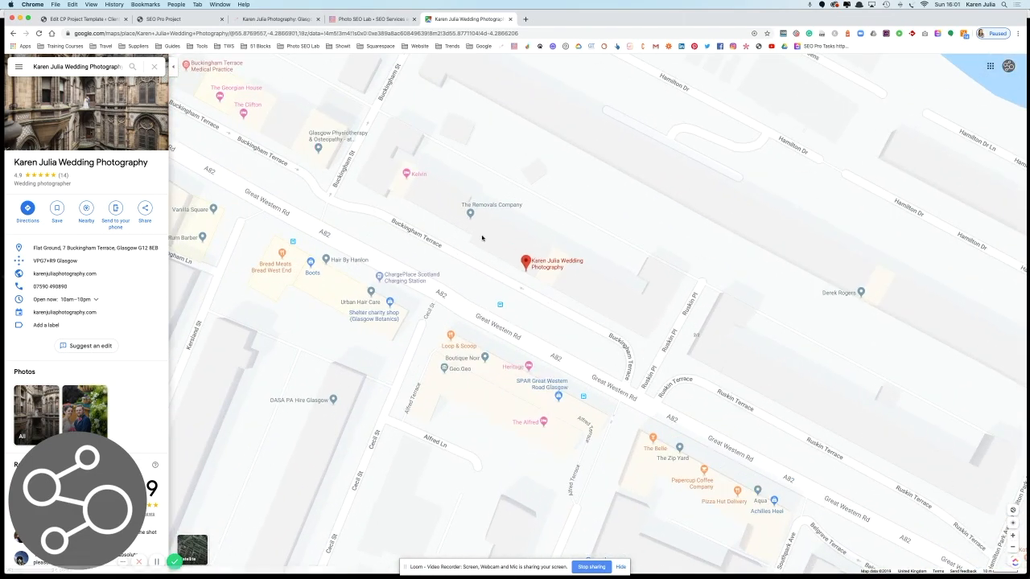
Check the studio's red marker summary card before returning to the Lightroom preset editor
left_click(525, 263)
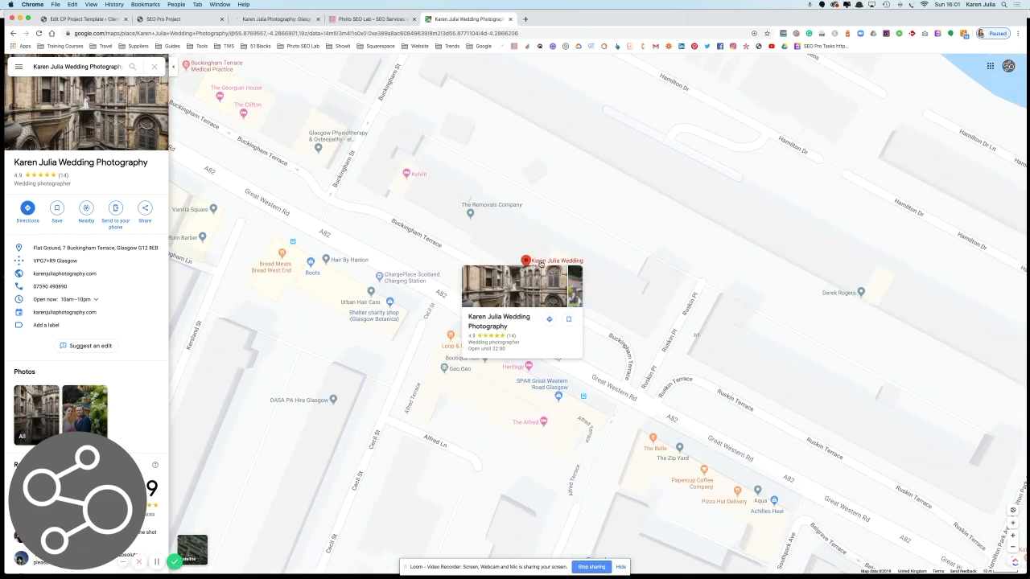
right_click(528, 263)
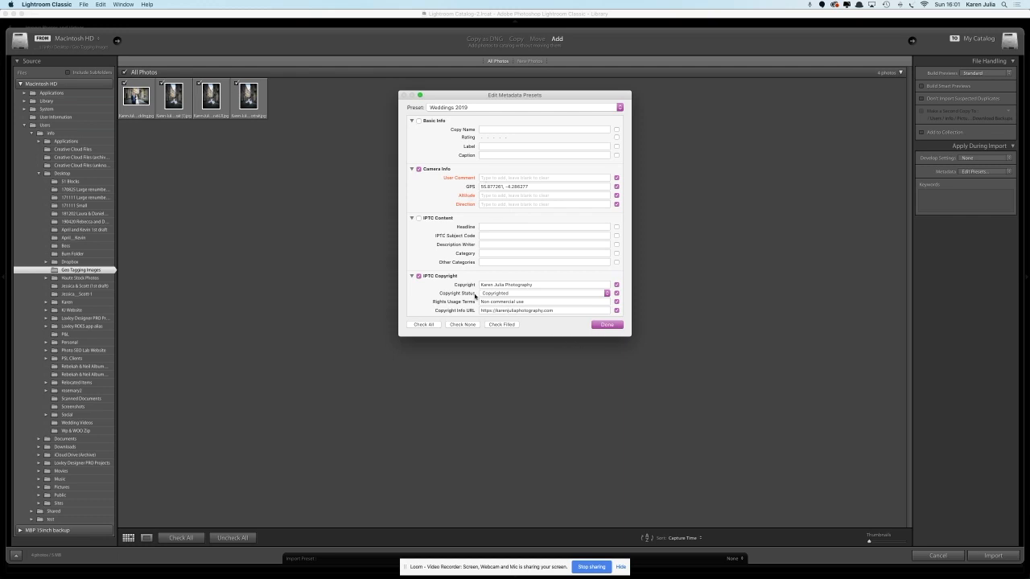
Import the four Geo Tagging Images photos with the Weddings 2019 metadata preset applied
left_click(607, 325)
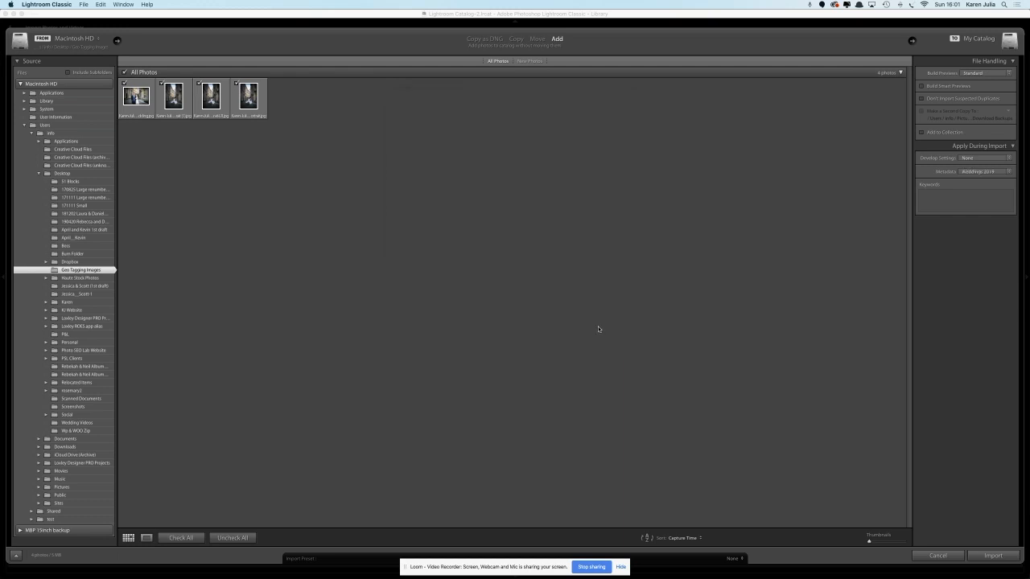
left_click(977, 171)
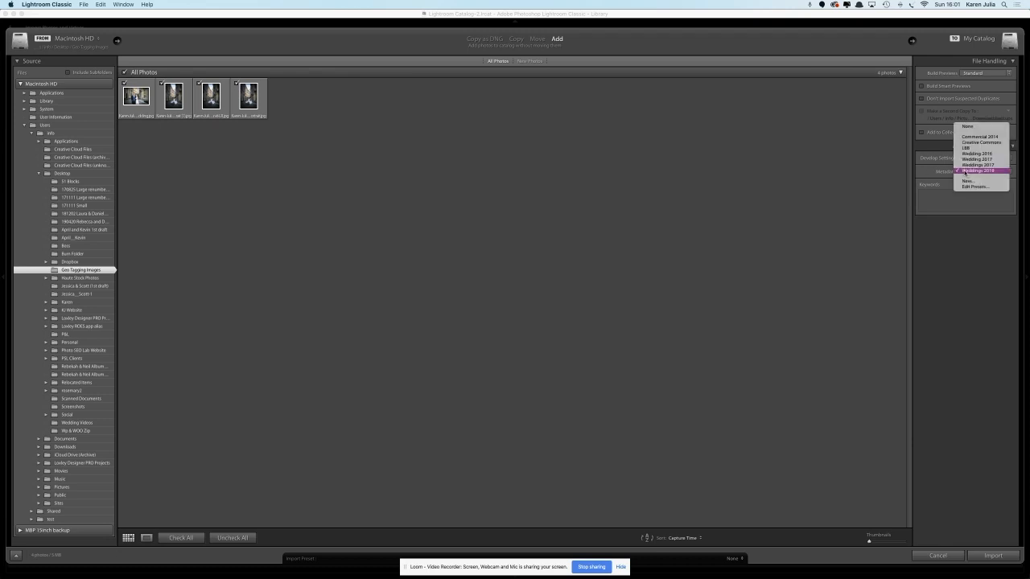
left_click(979, 170)
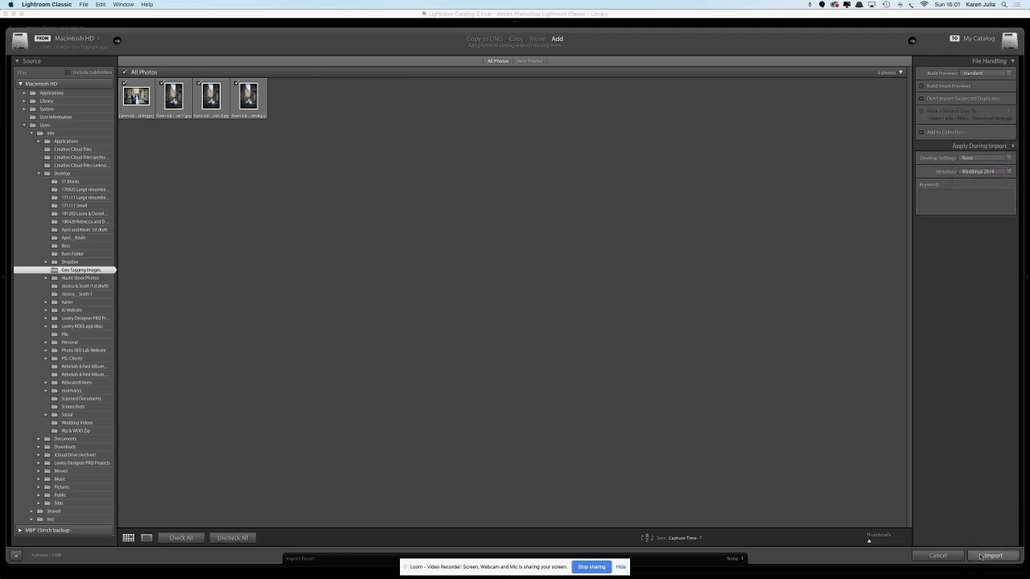
left_click(991, 555)
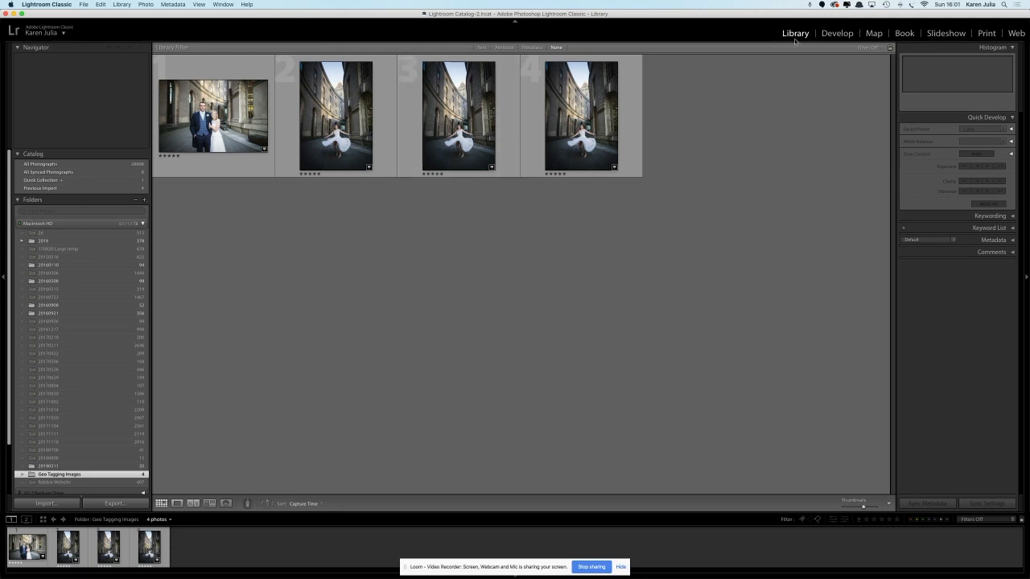
View the four photos pinned in Glasgow's West End in the Map module
left_click(874, 33)
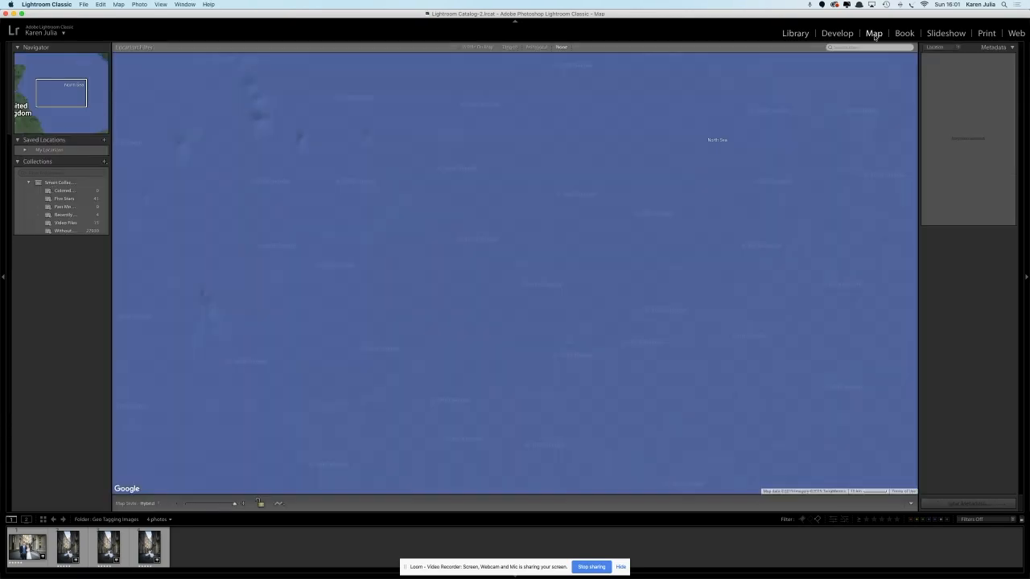
left_click(149, 547)
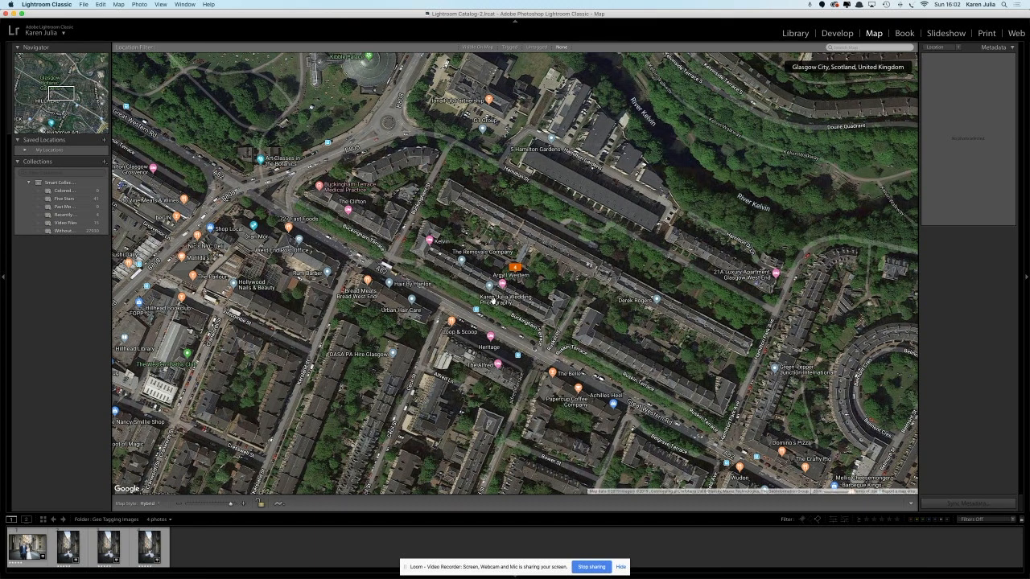
left_click(149, 547)
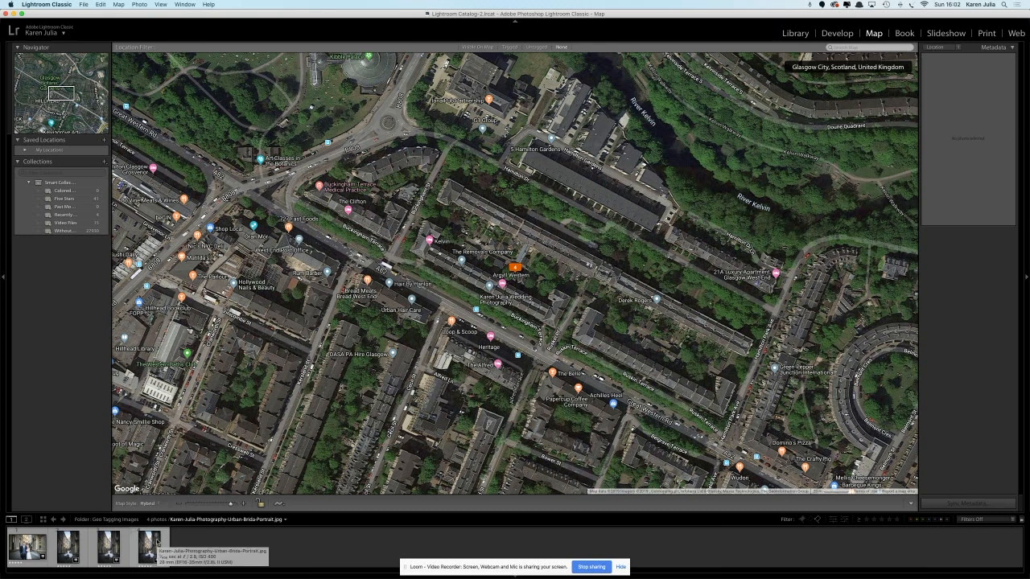
left_click(149, 547)
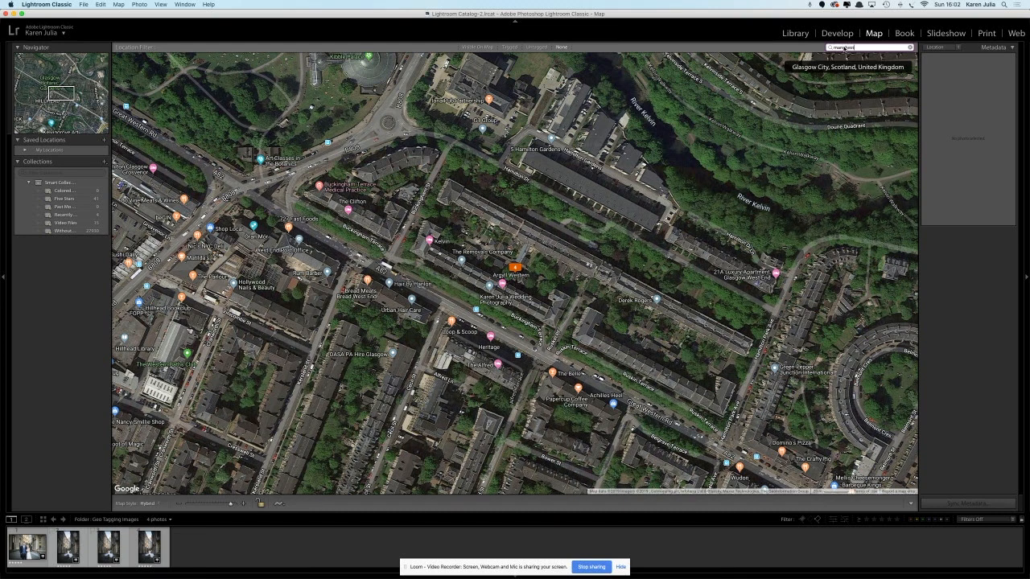
Search the map for 'manchester town h' to jump to central Manchester around the Town Hall
type("manchester town hall")
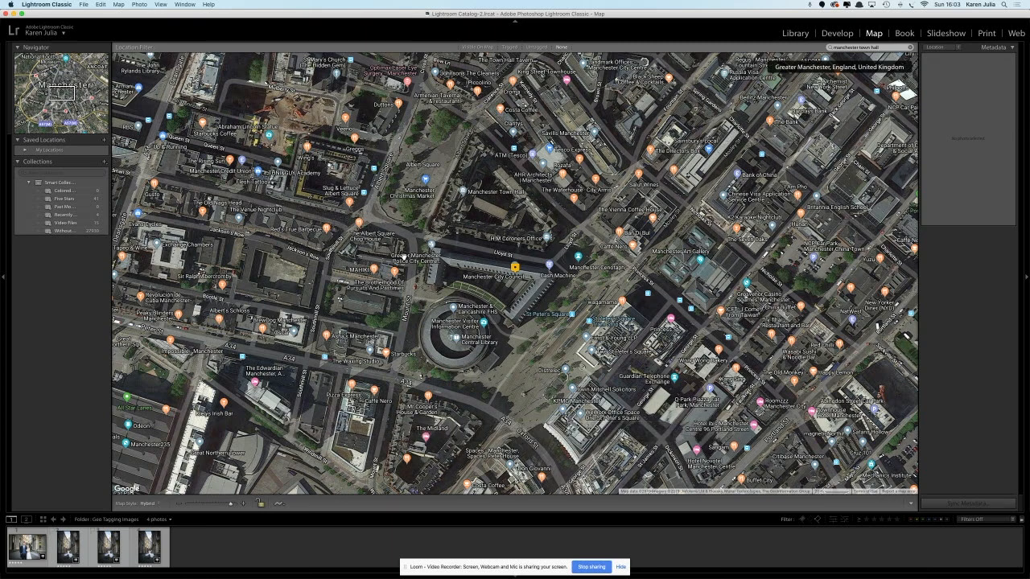
mouse_move(432, 287)
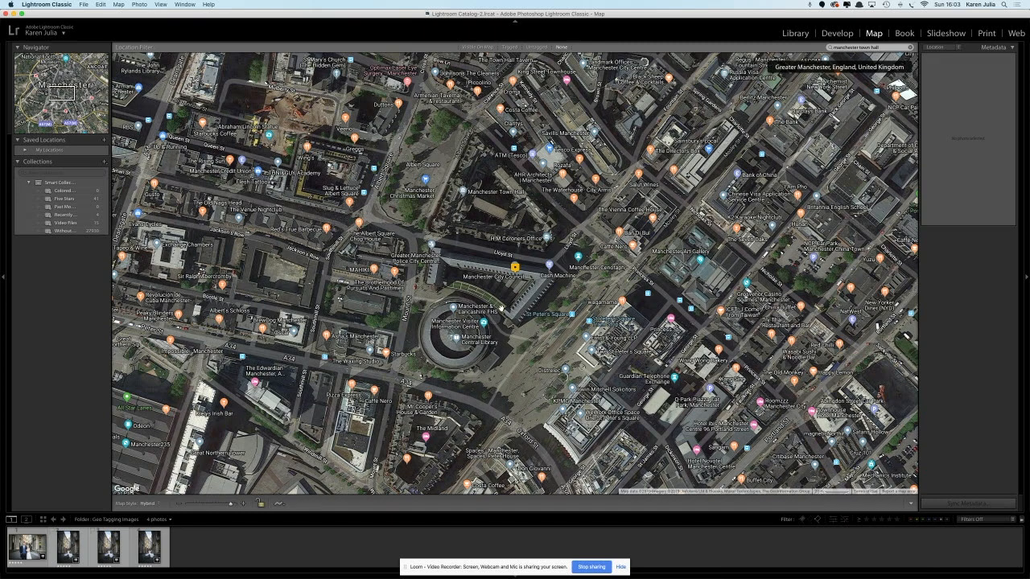
mouse_move(446, 282)
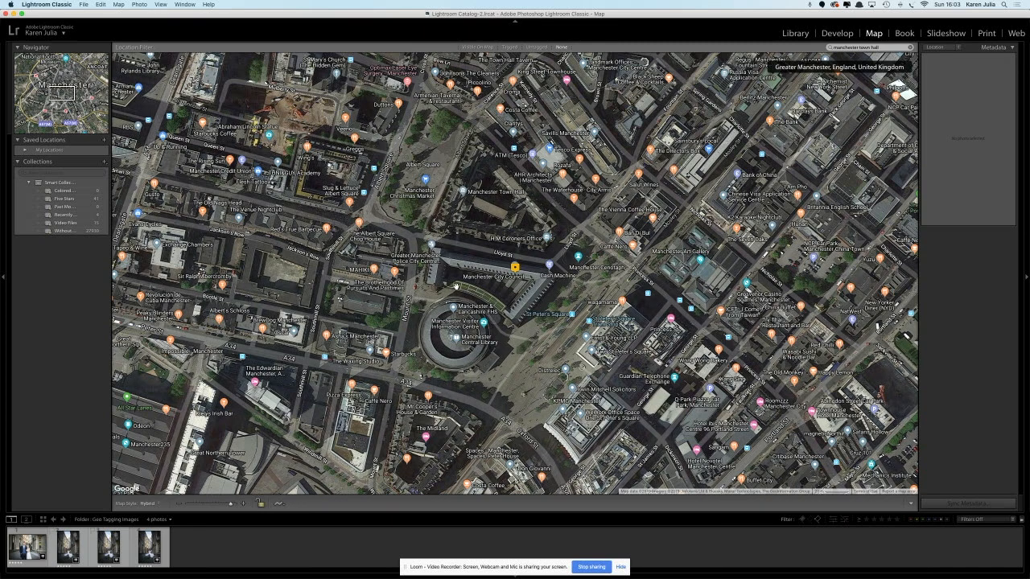
mouse_move(435, 288)
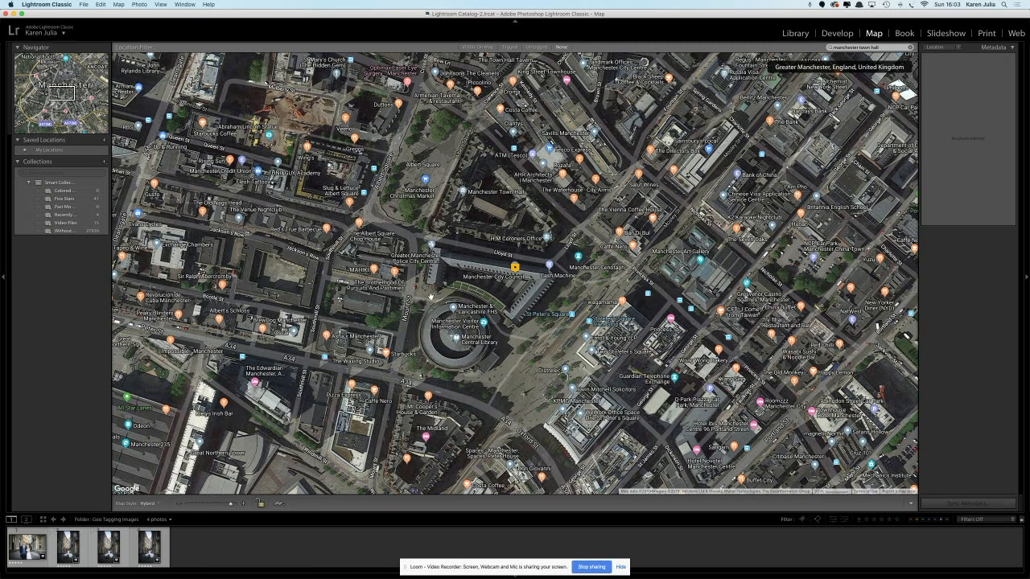
left_click(149, 547)
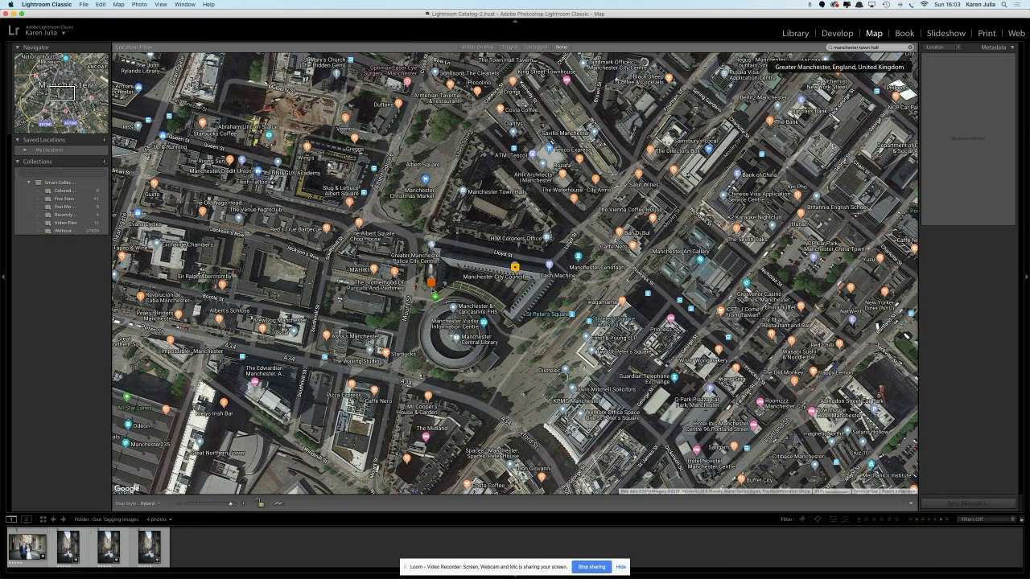
Drop the selected photos beside Manchester Central Library so their GPS coordinates update
left_click(148, 547)
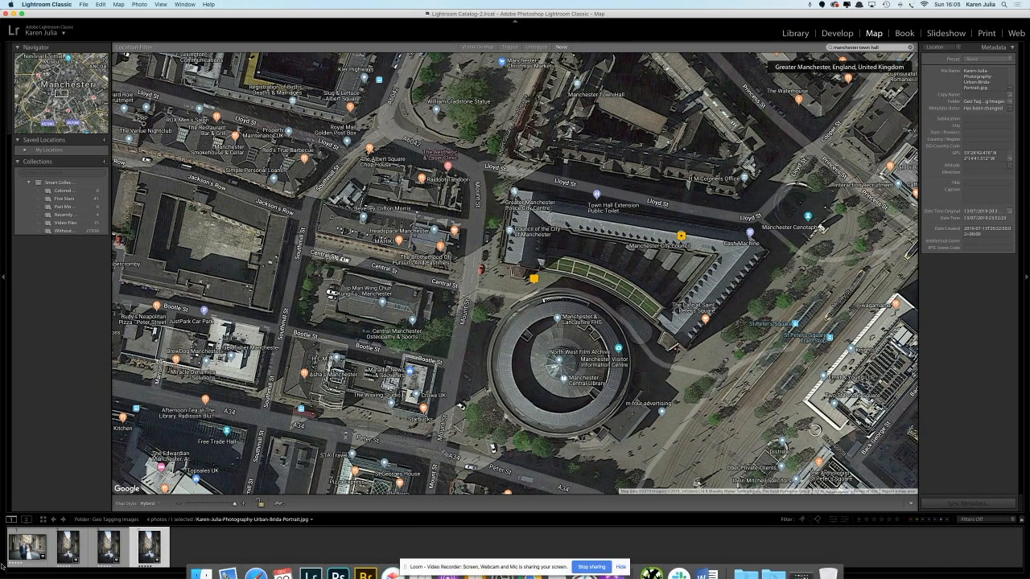
Switch from Lightroom to Chrome and bring up the Photo SEO Lab website home page
left_click(149, 547)
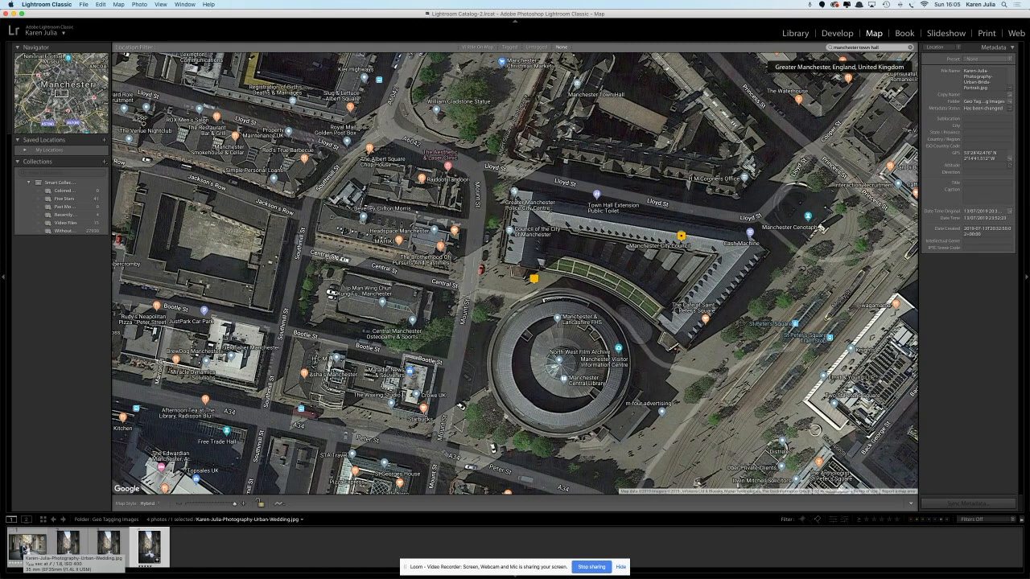
left_click(149, 548)
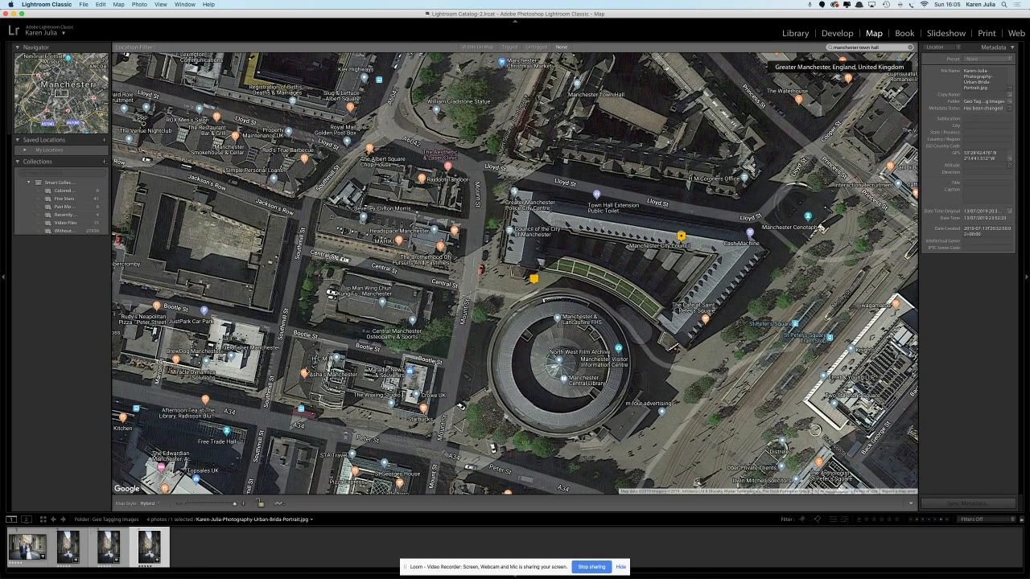
mouse_move(306, 372)
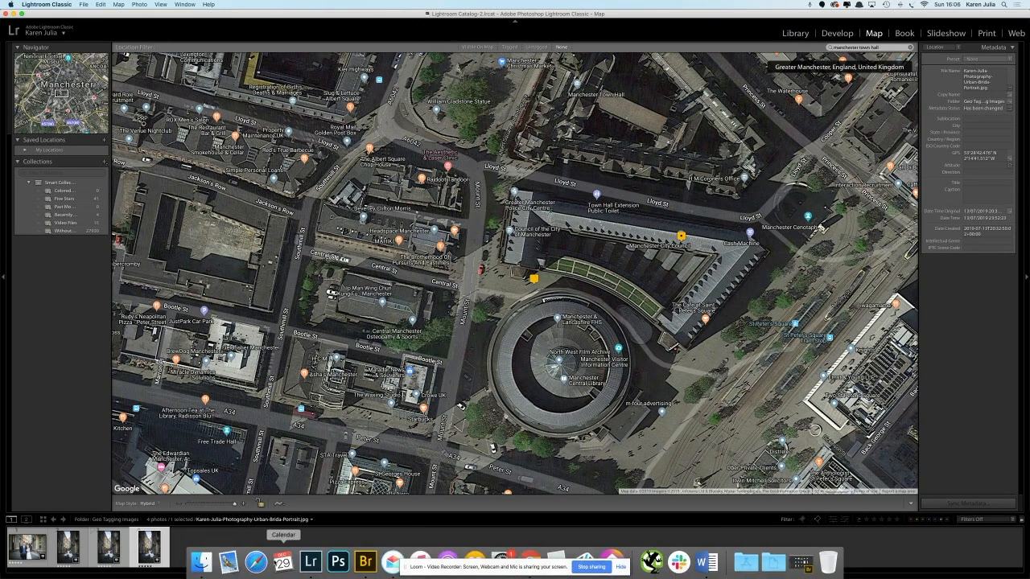
mouse_move(364, 561)
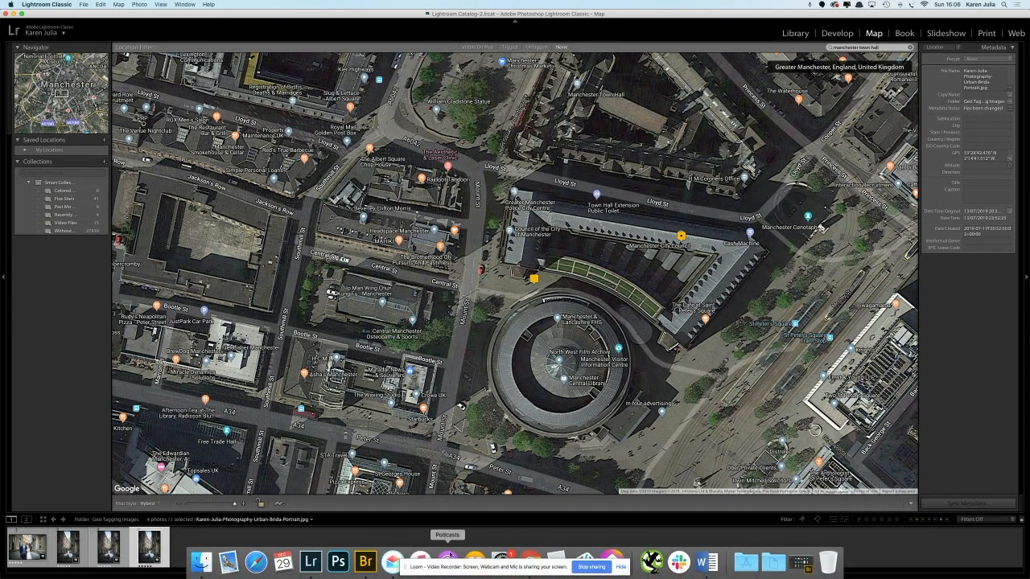
mouse_move(502, 560)
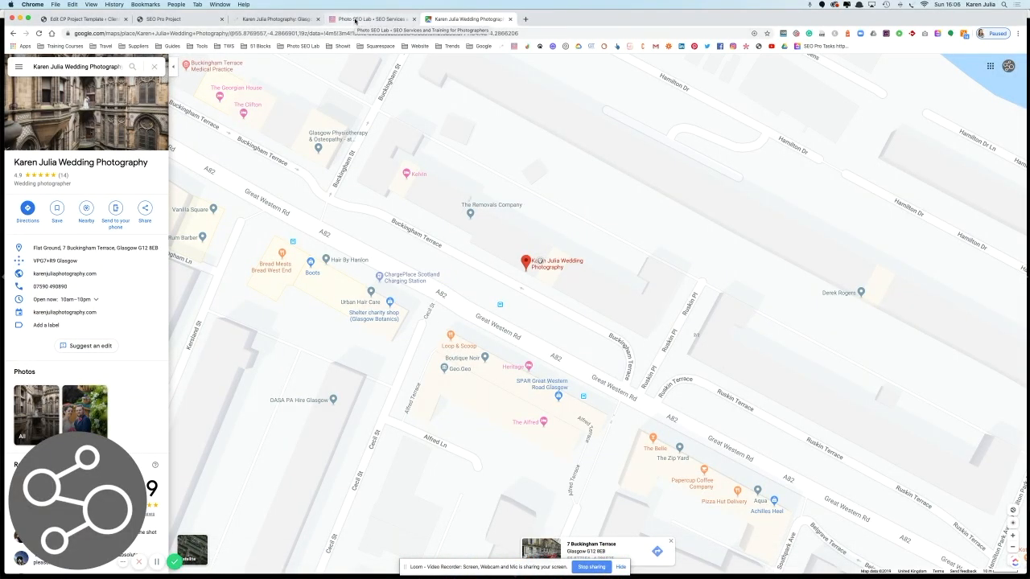
left_click(372, 18)
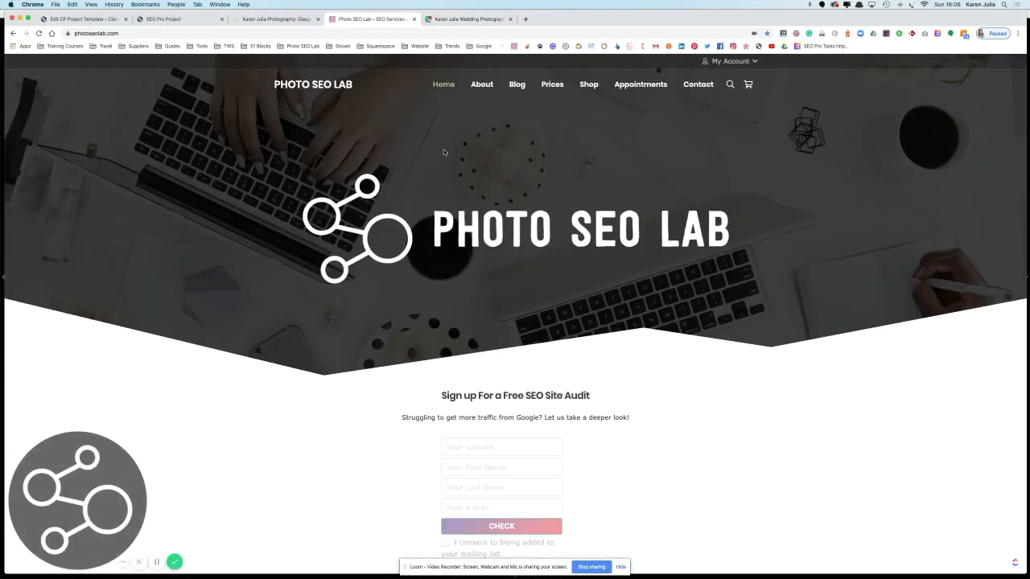